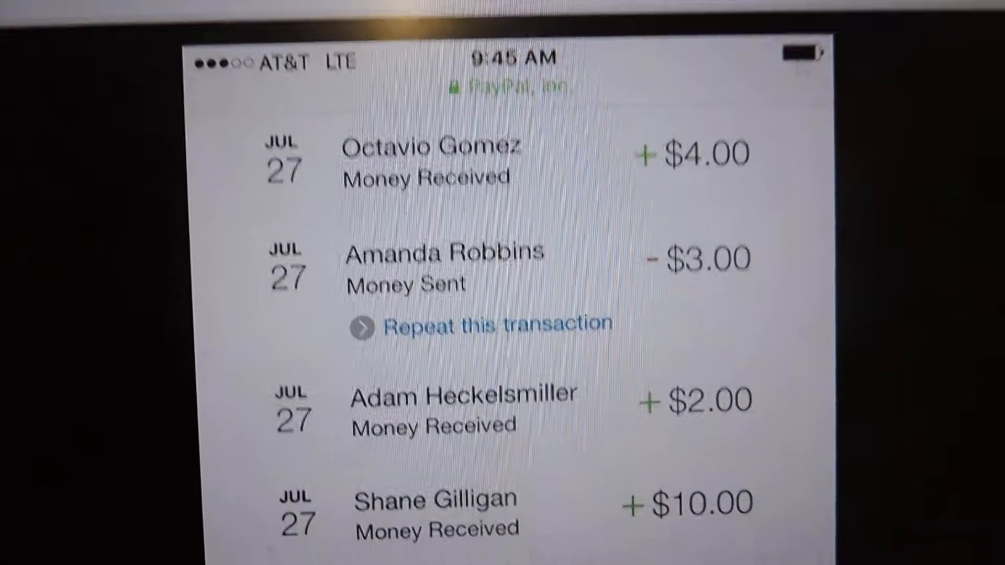
Generate a random number from 1 to 18 on RANDOM.ORG to pick the winner.
scroll(down, 3)
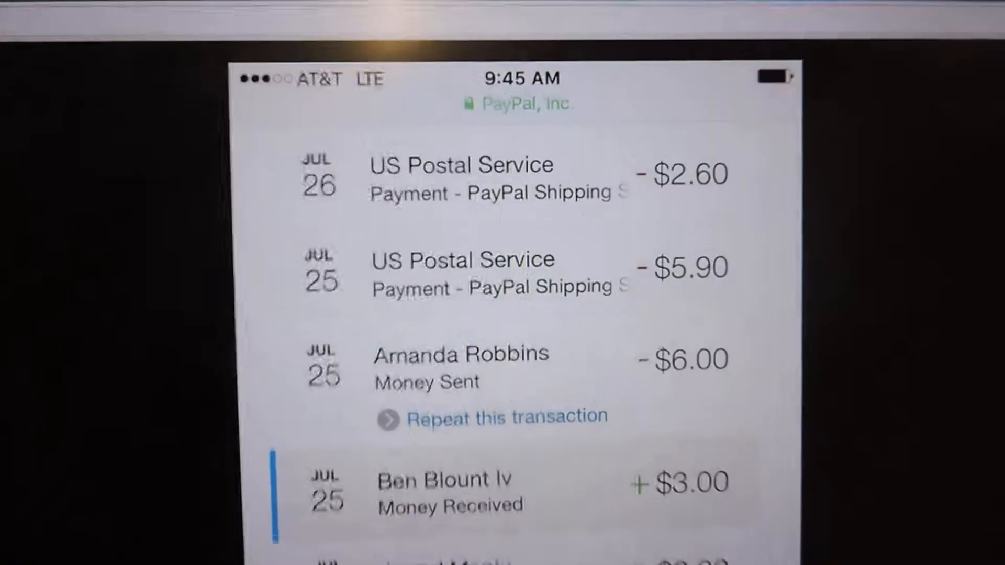
scroll(down, 3)
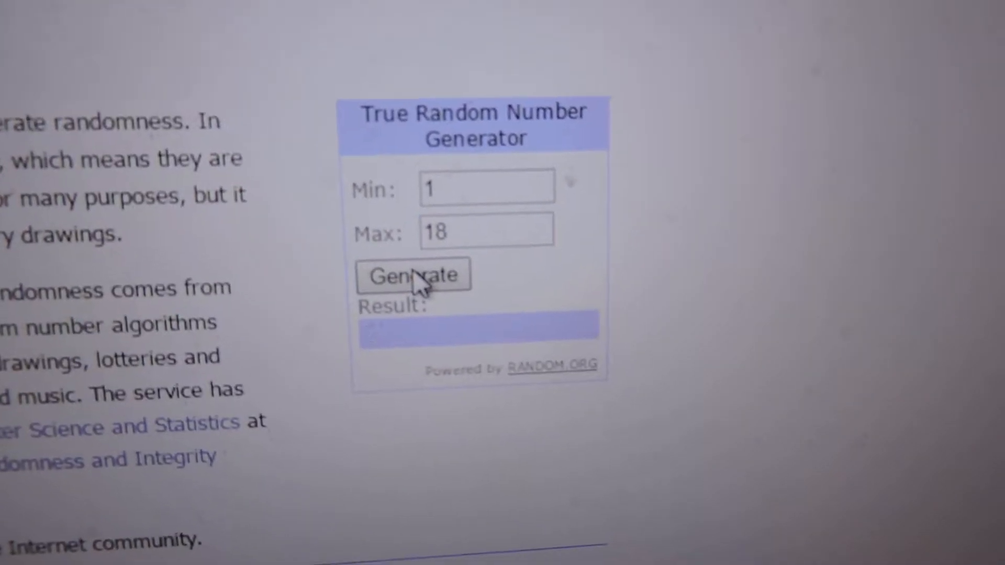
click(413, 276)
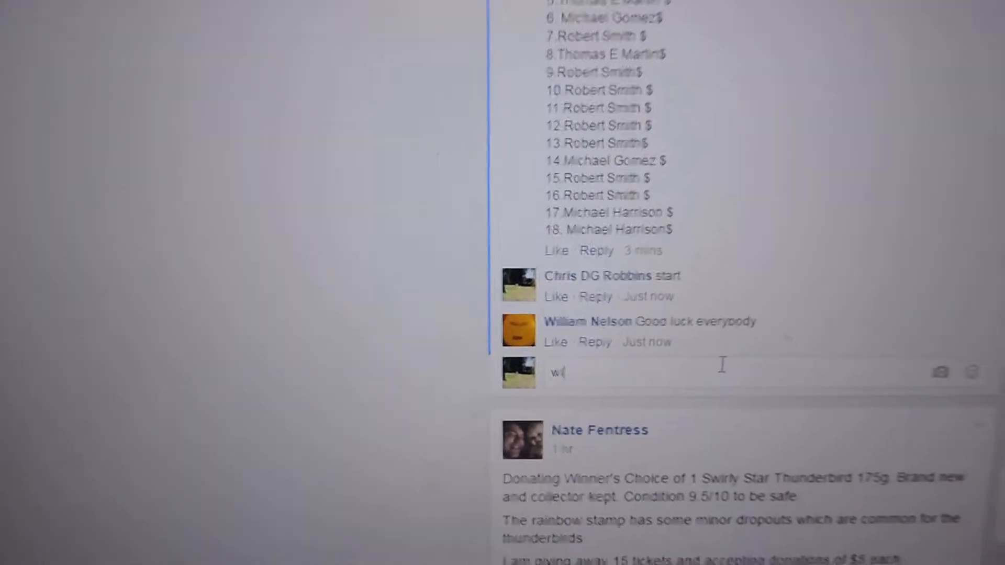
Type a 'winner picked' reply in the raffle comment thread.
text(inner pick)
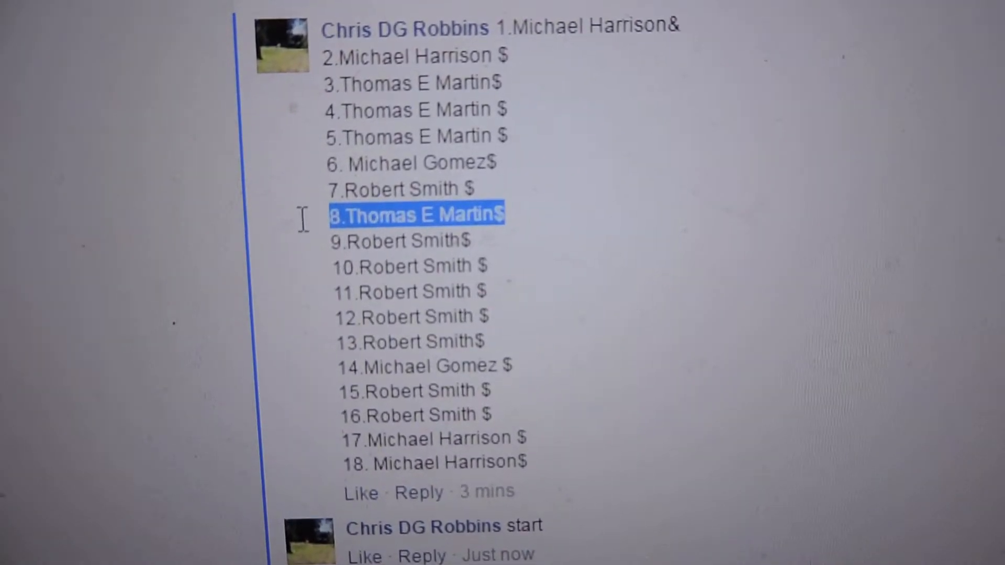
Scroll down past ticket 8 to the posted 'winner picked' comment.
scroll(down, 3)
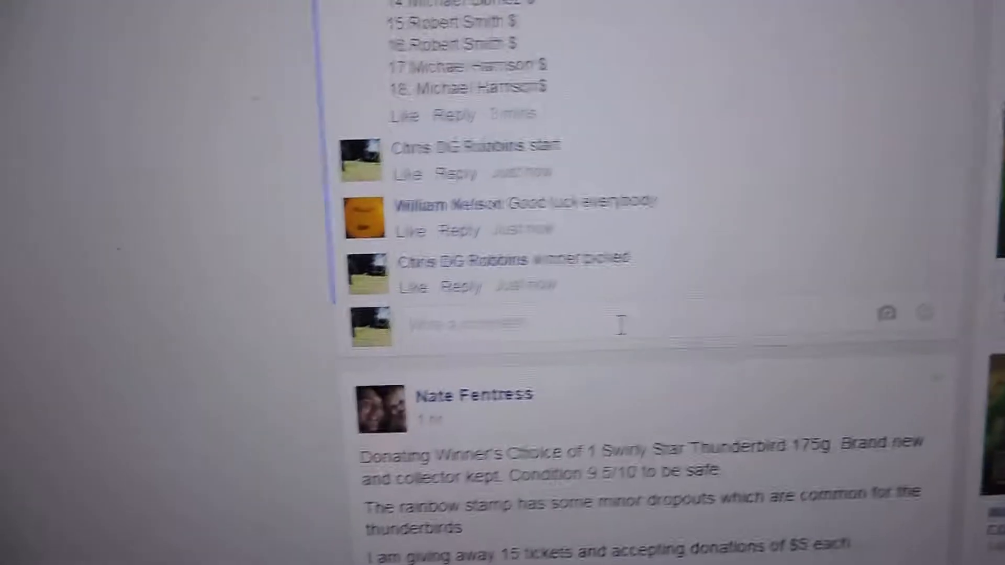